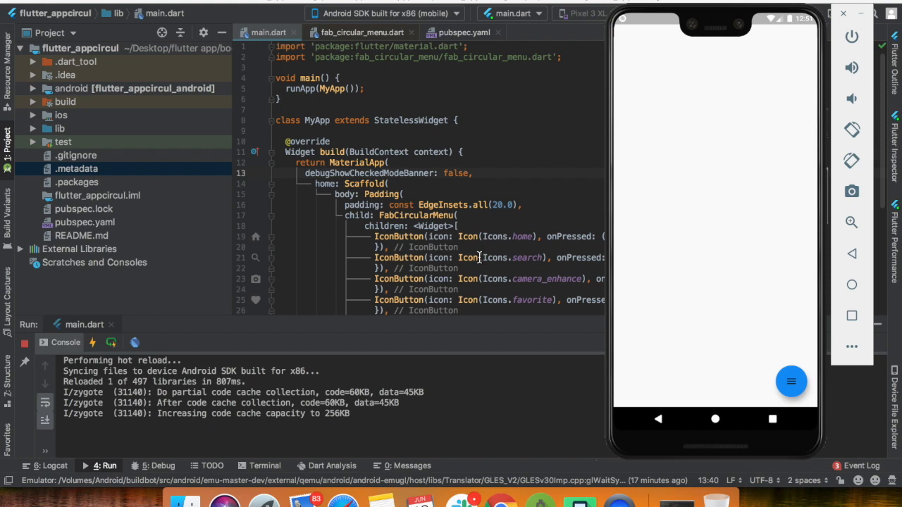
{"action": "mouse_move", "coordinate": [712, 332]}
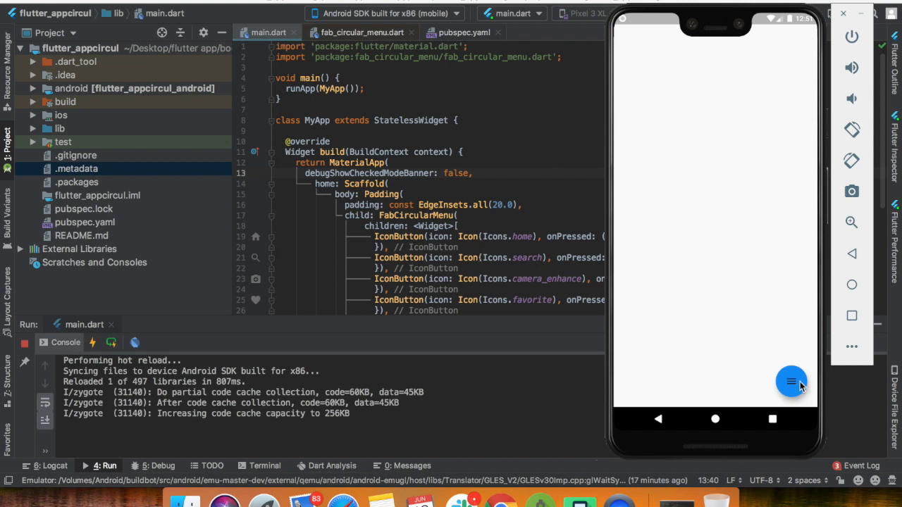
Step: Open the flutter_fabcircularmenu project with its starter main.dart and an empty terminal
{"action": "left_click", "coordinate": [791, 381]}
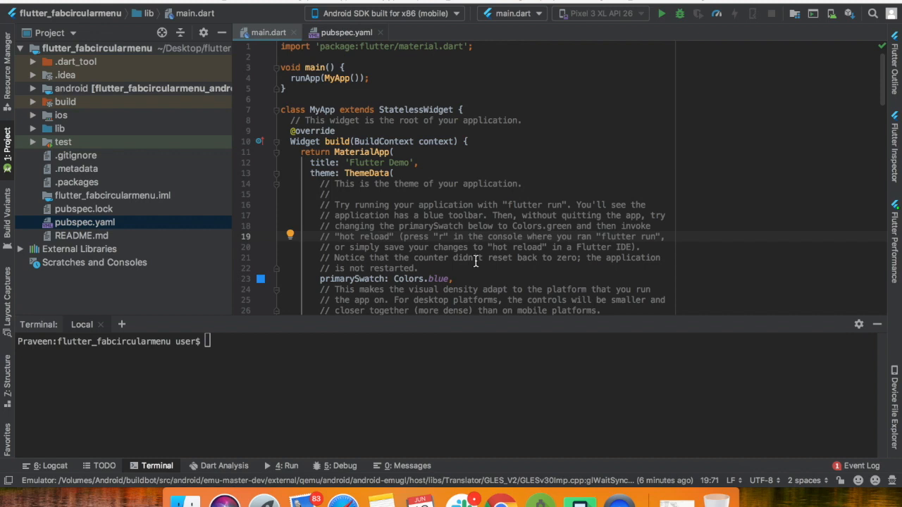
Step: Add fab_circular_menu: ^1.0.0 to pubspec.yaml dependencies, then return to main.dart
{"action": "left_click", "coordinate": [345, 32]}
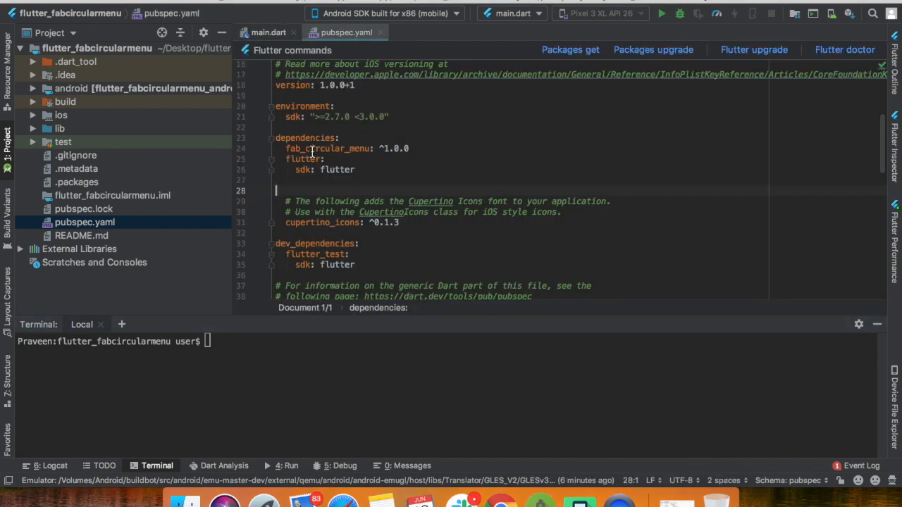
{"action": "double_click", "coordinate": [327, 148]}
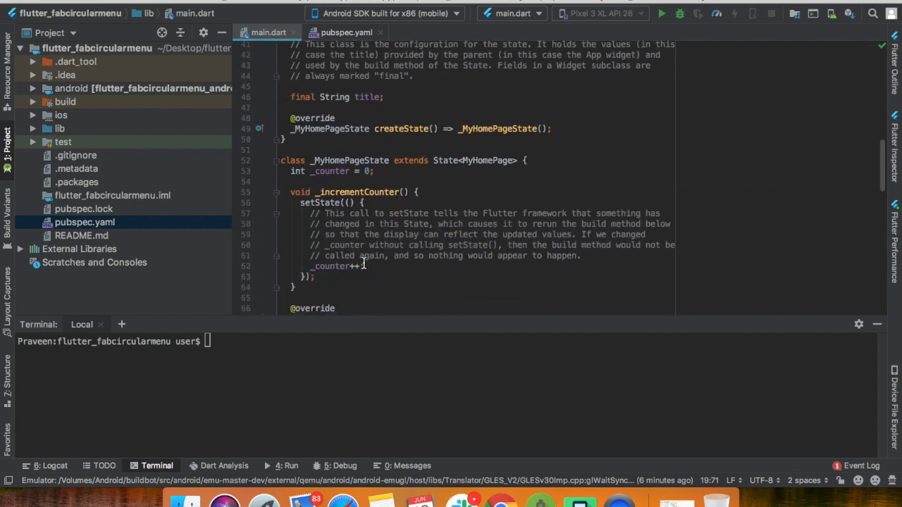
Step: Replace the template with a MyApp stateless widget returning MaterialApp(home: Scaffold())
{"action": "scroll", "scroll_direction": "down", "scroll_amount": 3}
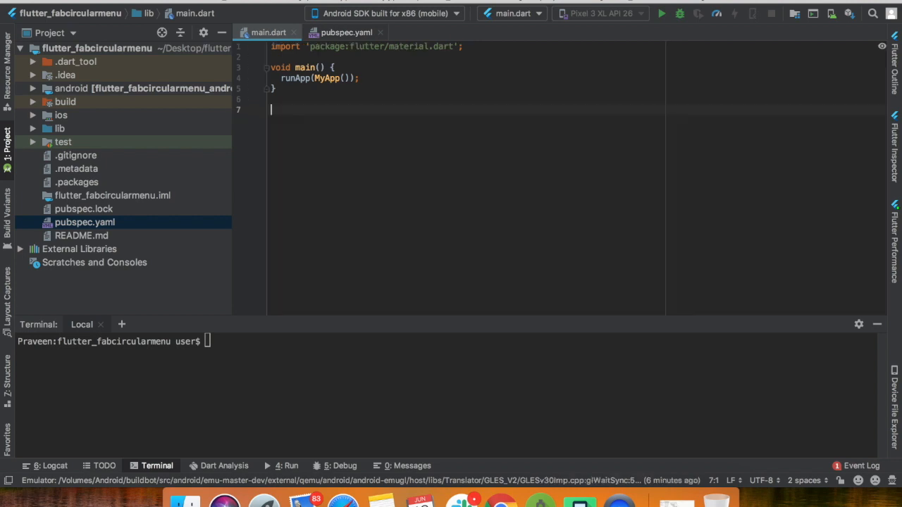
{"action": "type", "text": "st"}
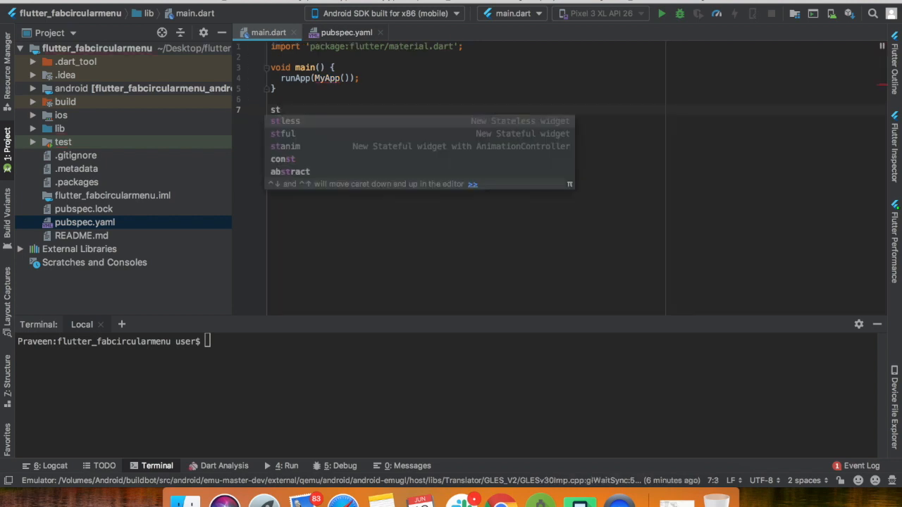
{"action": "left_click", "coordinate": [285, 120]}
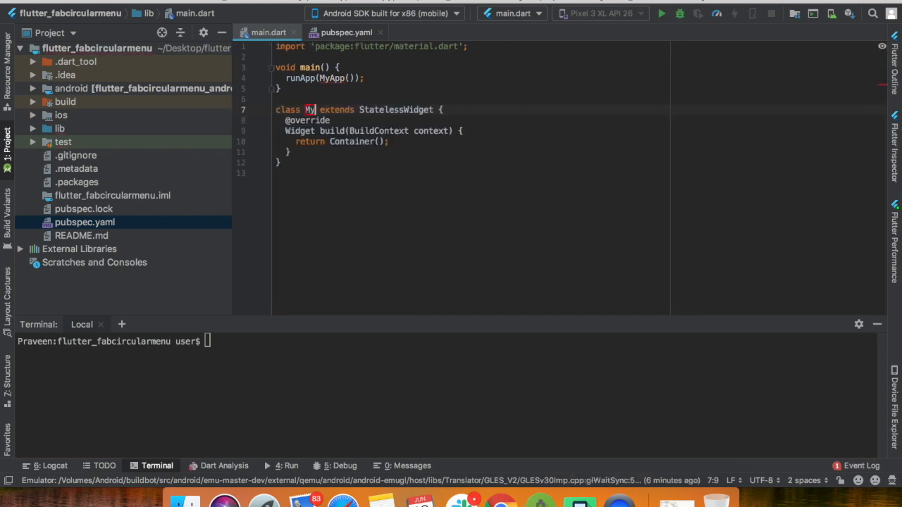
{"action": "type", "text": "App"}
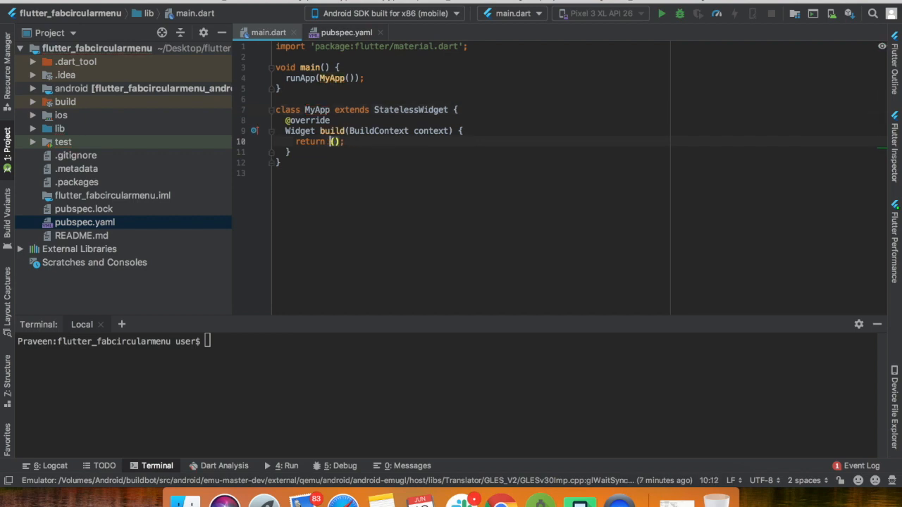
{"action": "type", "text": "MaterialApp"}
{"action": "type", "text": "home: Sca"}
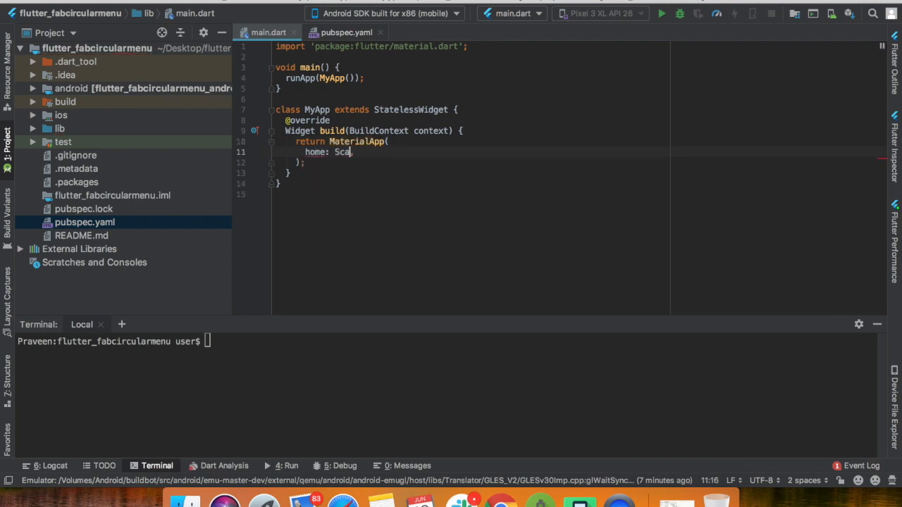
{"action": "type", "text": "ffold()"}
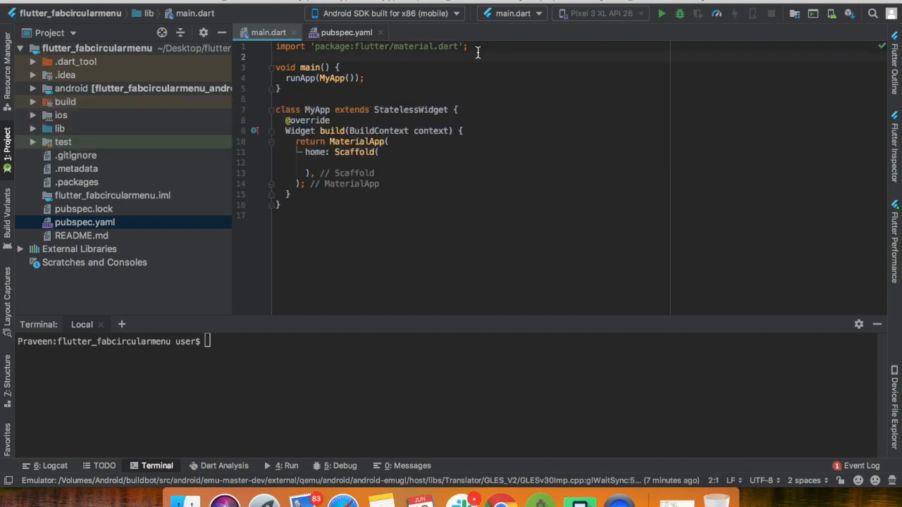
Step: Import fab_circular_menu and set the Scaffold body to FabCircularMenu(children: <Widget>[])
{"action": "type", "text": "import '';"}
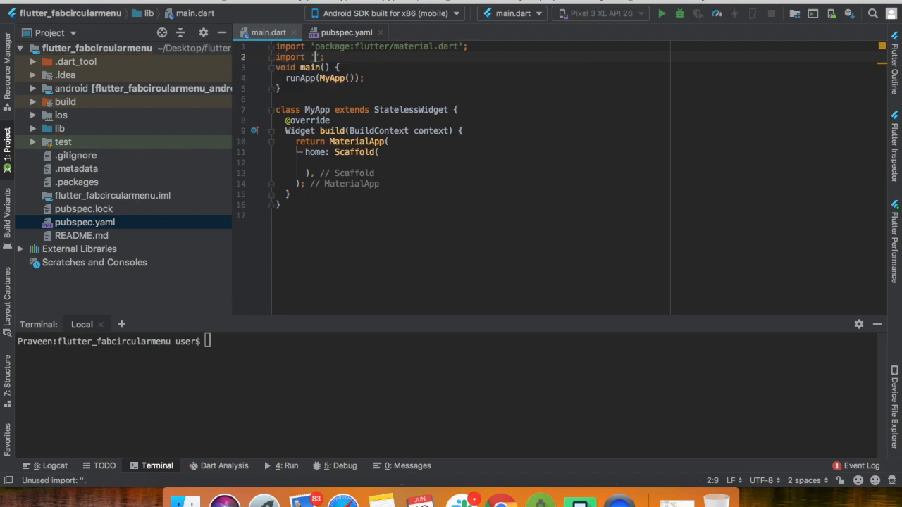
{"action": "type", "text": "cr"}
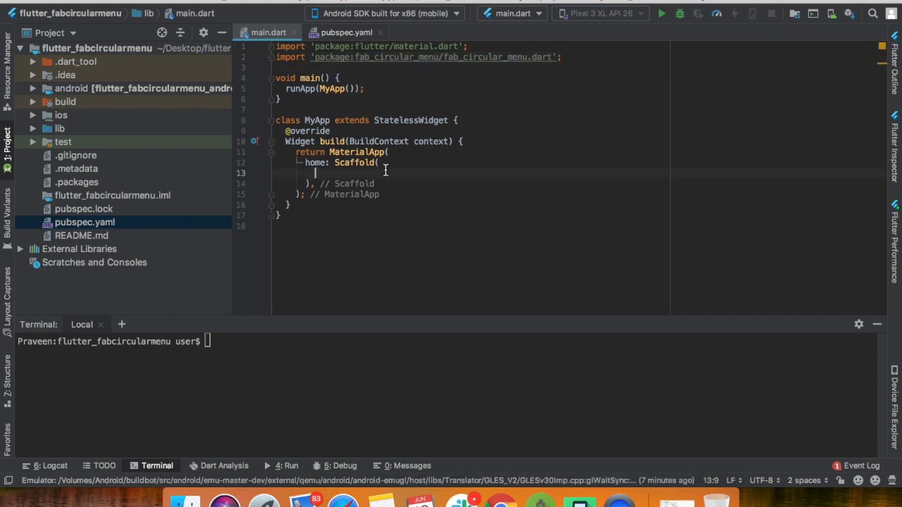
{"action": "type", "text": "body: FabCircularMenu("}
{"action": "type", "text": "children: <Widget>["}
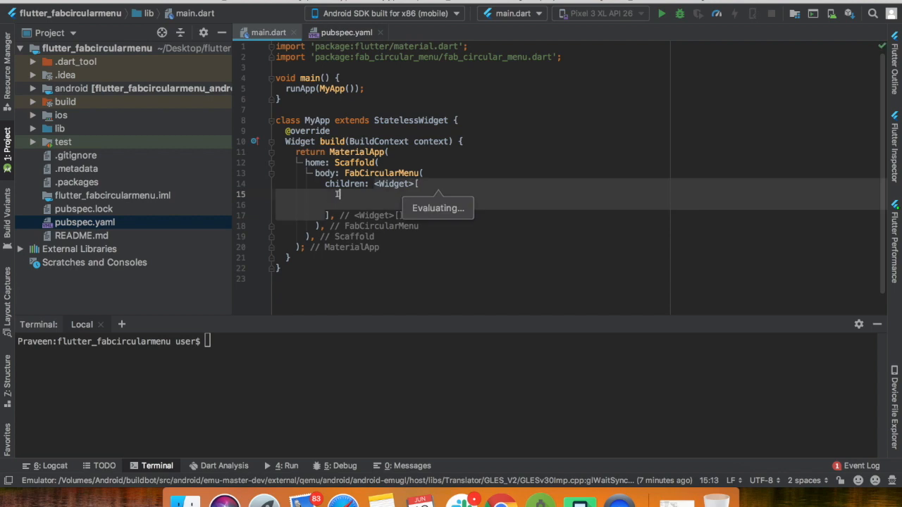
Step: Add IconButton(icon: Icon(Icons.home)) as the menu's first child
{"action": "type", "text": "Icon"}
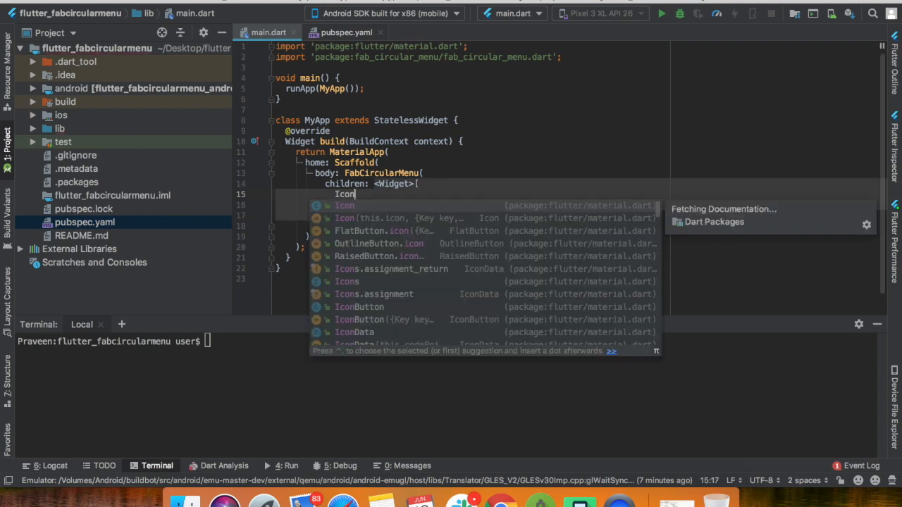
{"action": "type", "text": "Button"}
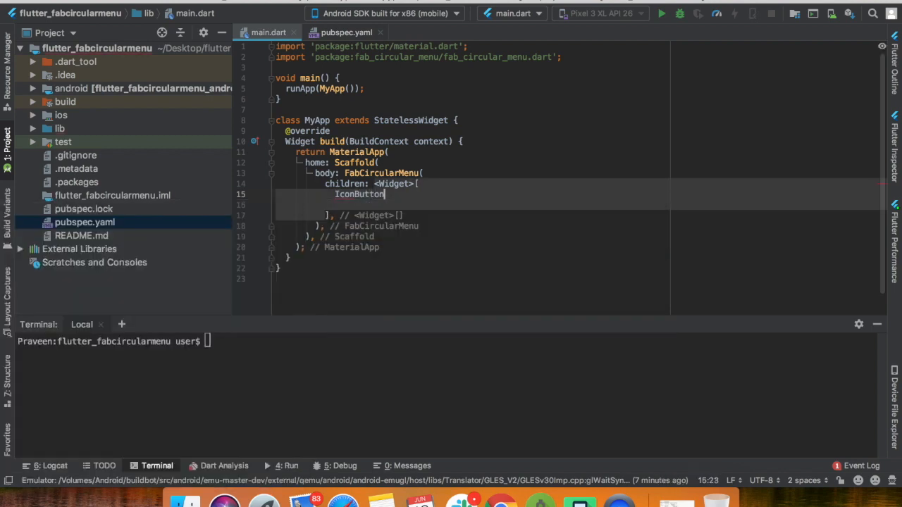
{"action": "type", "text": "("}
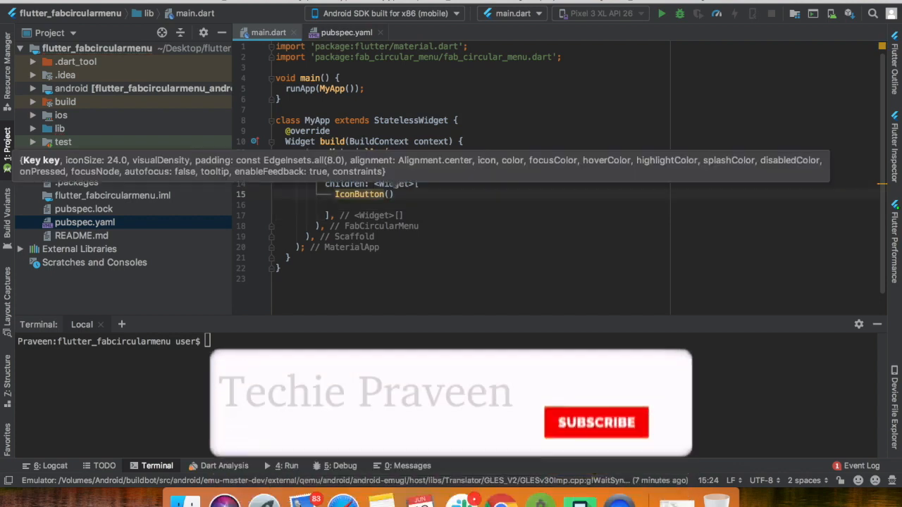
{"action": "left_click", "coordinate": [596, 422]}
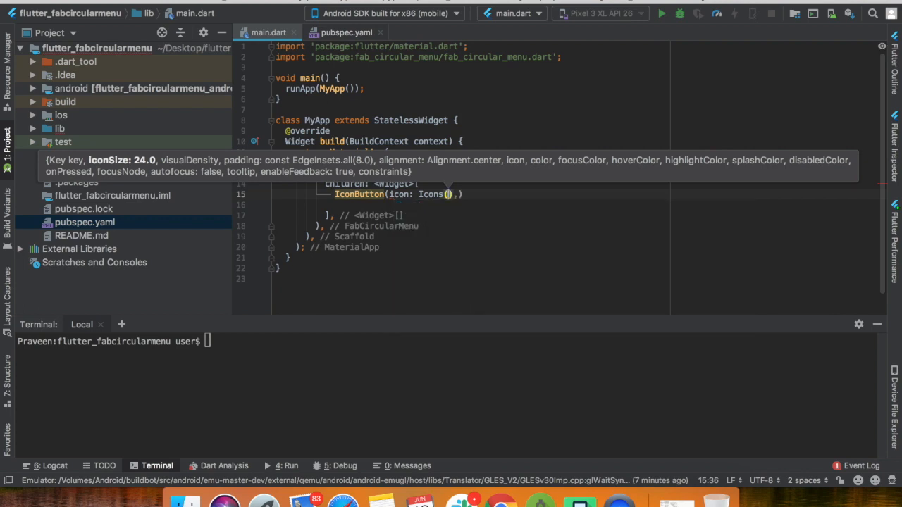
{"action": "type", "text": "Icons"}
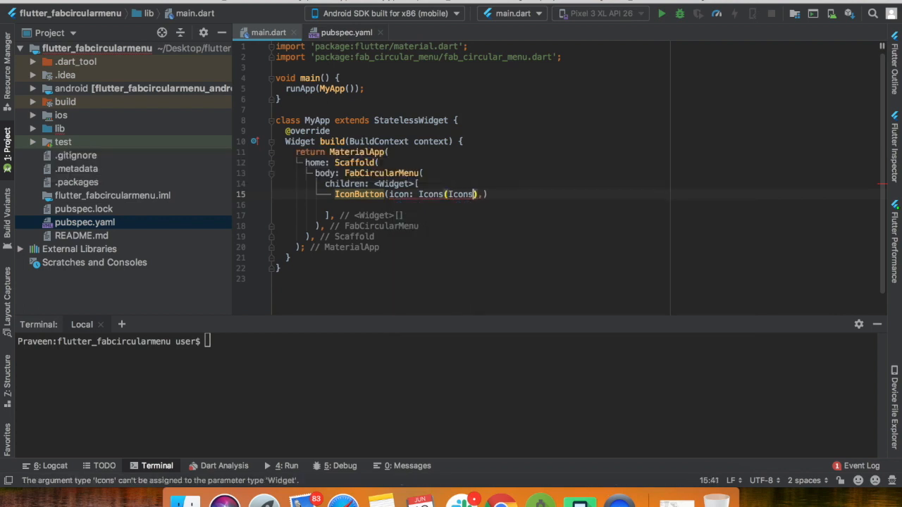
{"action": "type", "text": ".home"}
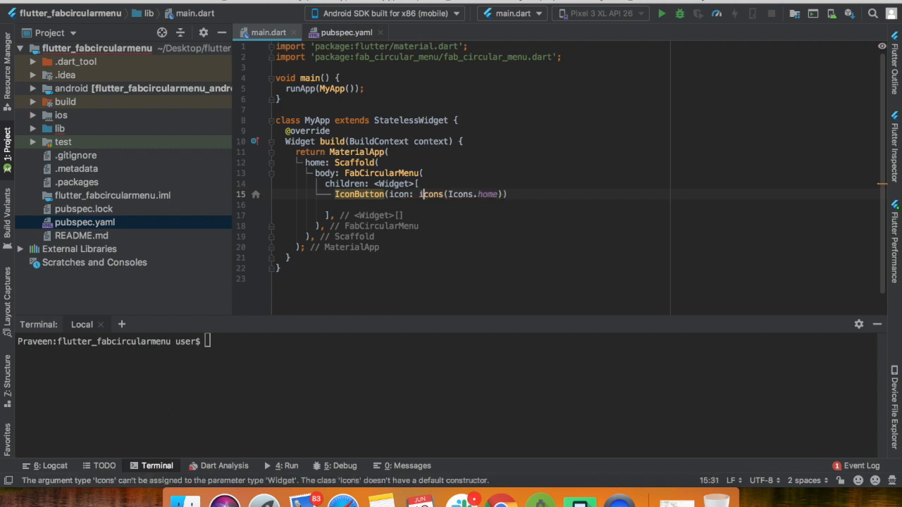
{"action": "key", "text": "Backspace"}
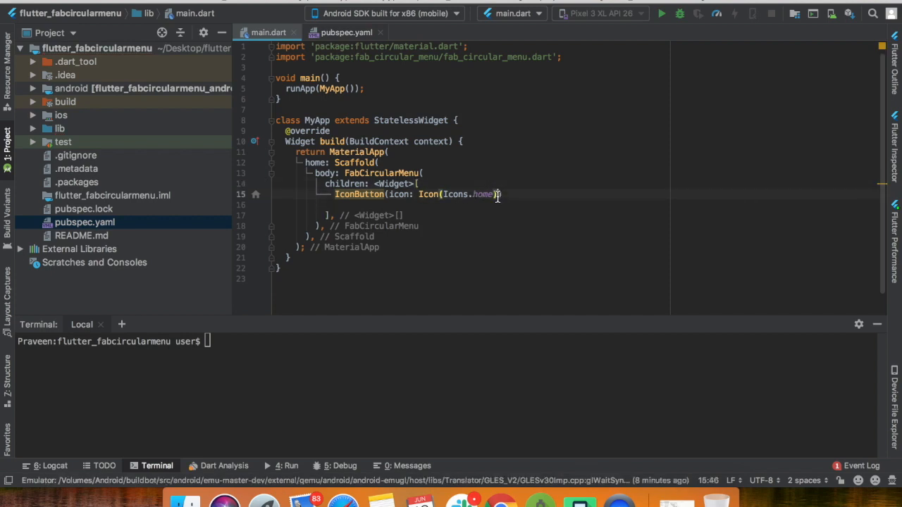
Step: Duplicate the button with onPressed: (){} for camera, favorite, shop and school icons
{"action": "type", "text": "){ }, ),"}
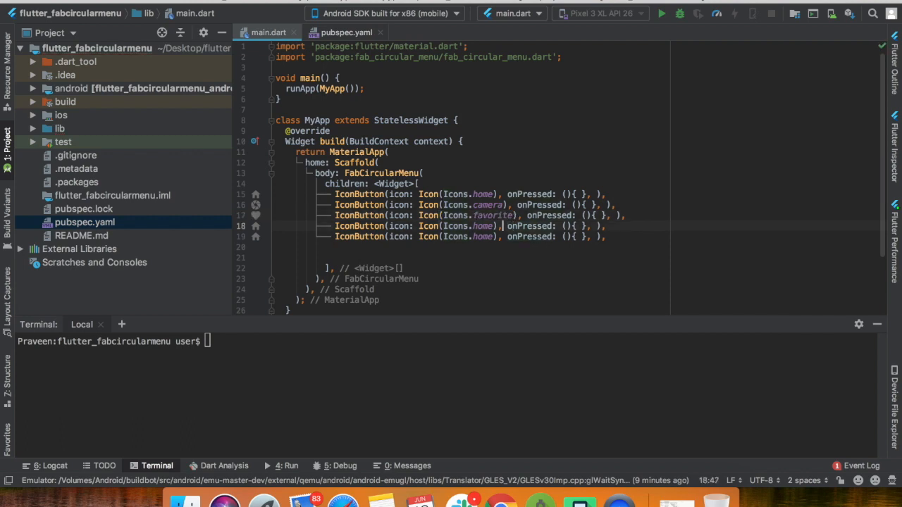
{"action": "key", "text": "BackSpace"}
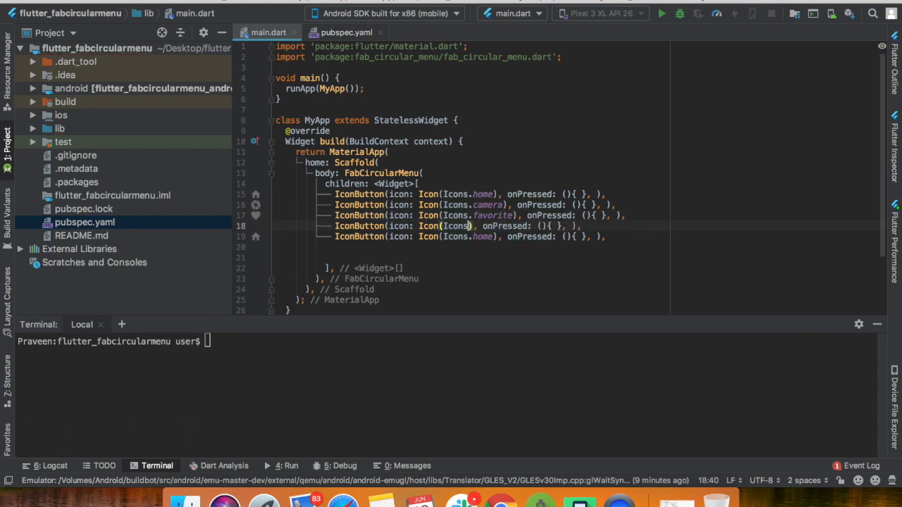
{"action": "type", "text": "."}
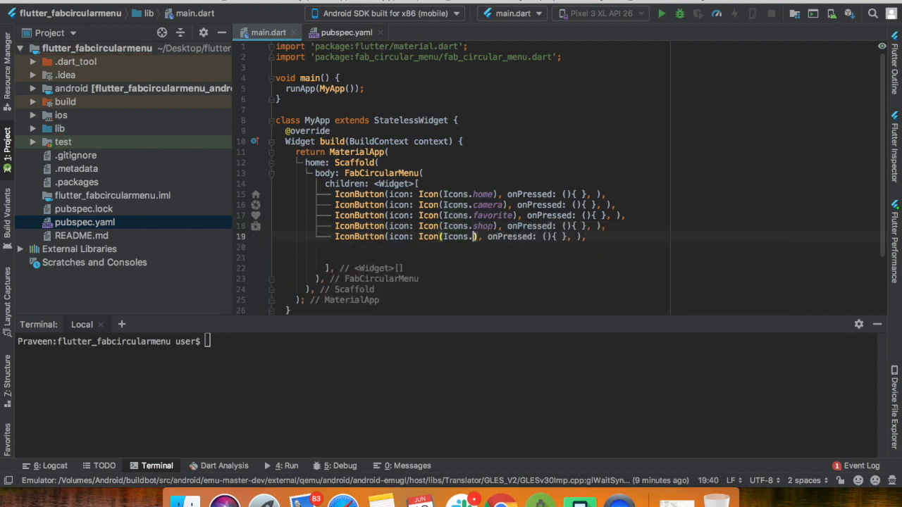
{"action": "type", "text": "school"}
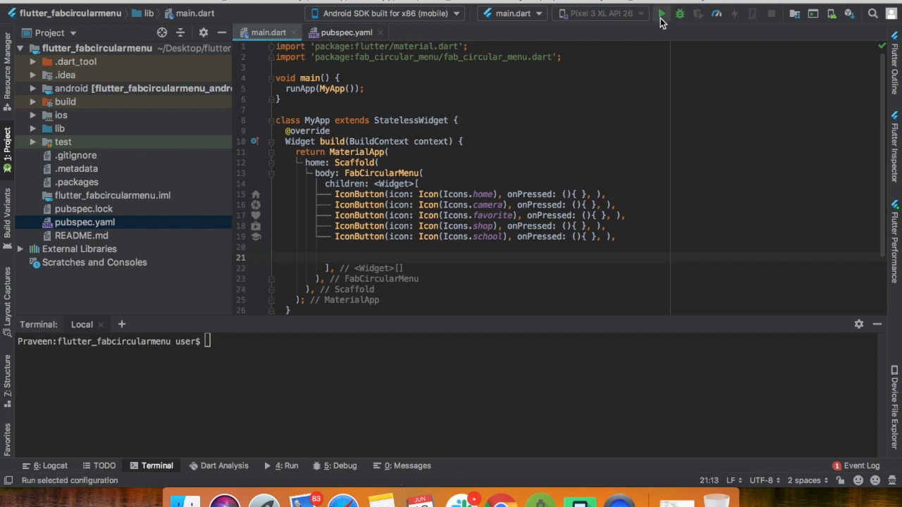
Step: Launch the five-icon menu app on the Pixel 3 XL emulator
{"action": "left_click", "coordinate": [661, 13]}
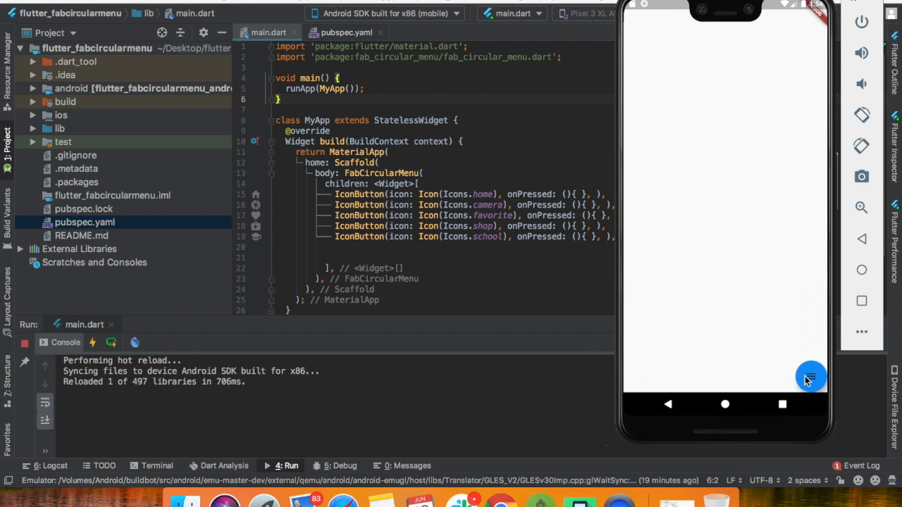
{"action": "mouse_move", "coordinate": [809, 380]}
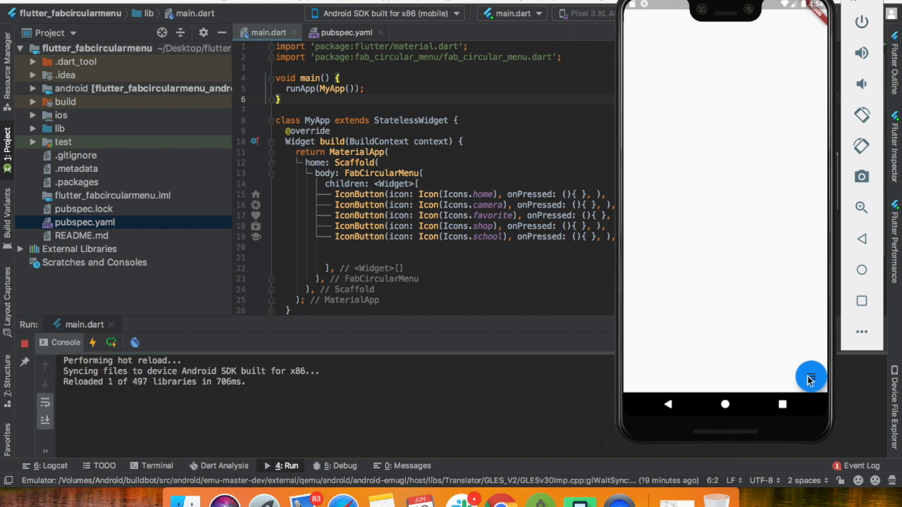
Step: Tap the floating button in the emulator to reveal the five menu icons
{"action": "left_click", "coordinate": [810, 376]}
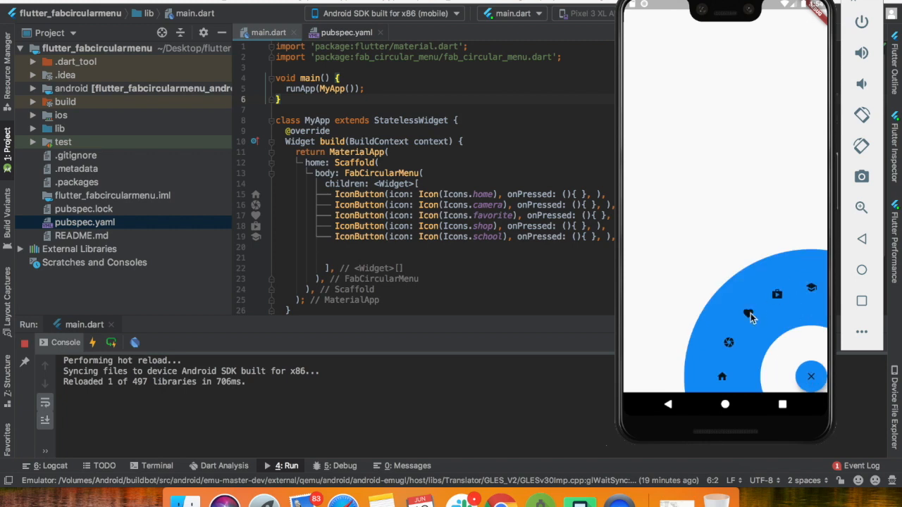
{"action": "mouse_move", "coordinate": [721, 400]}
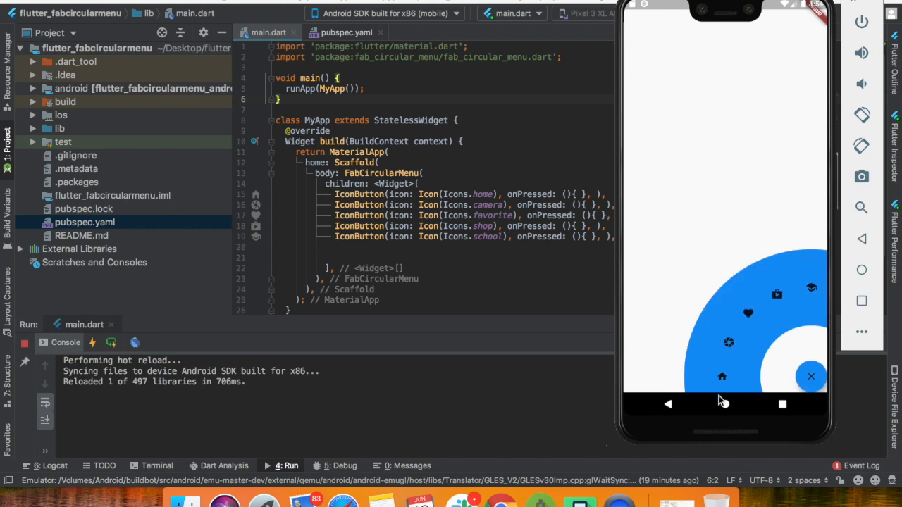
{"action": "mouse_move", "coordinate": [814, 391]}
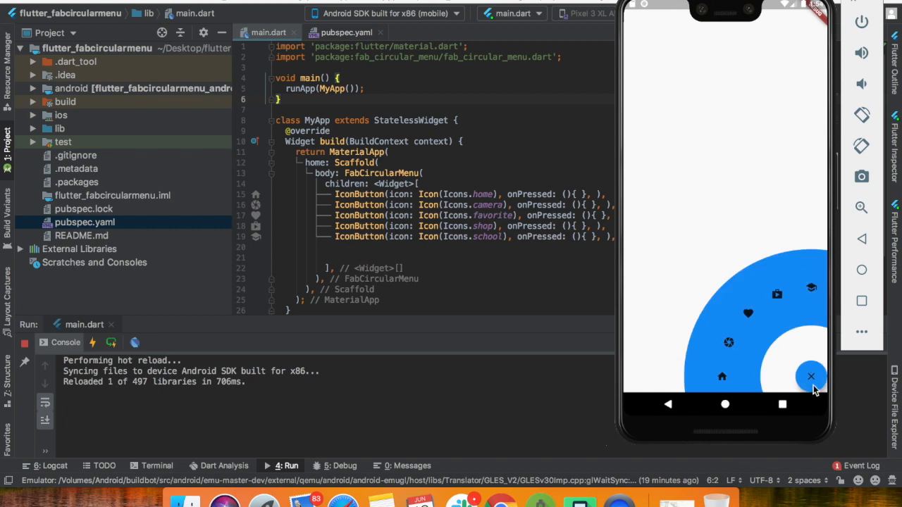
{"action": "mouse_move", "coordinate": [814, 332]}
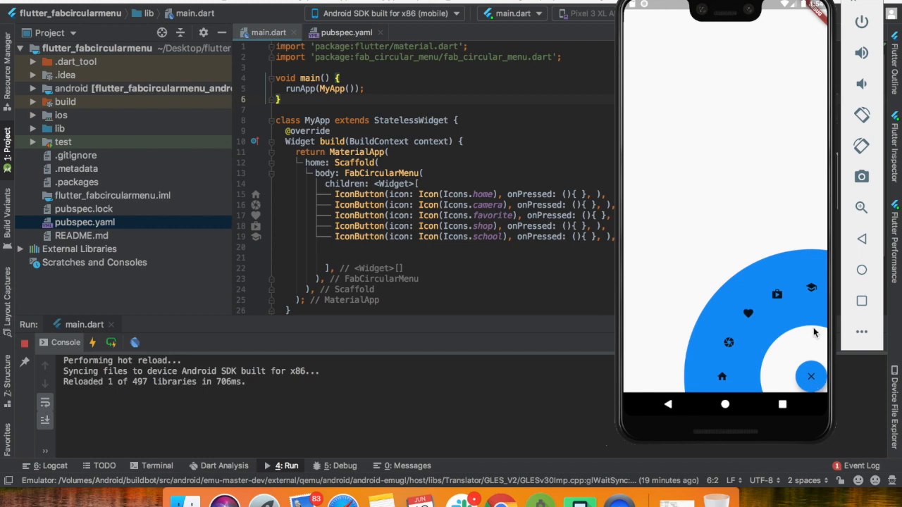
{"action": "mouse_move", "coordinate": [811, 377]}
{"action": "type", "text": "debugShowCheckedModeBanner: ,"}
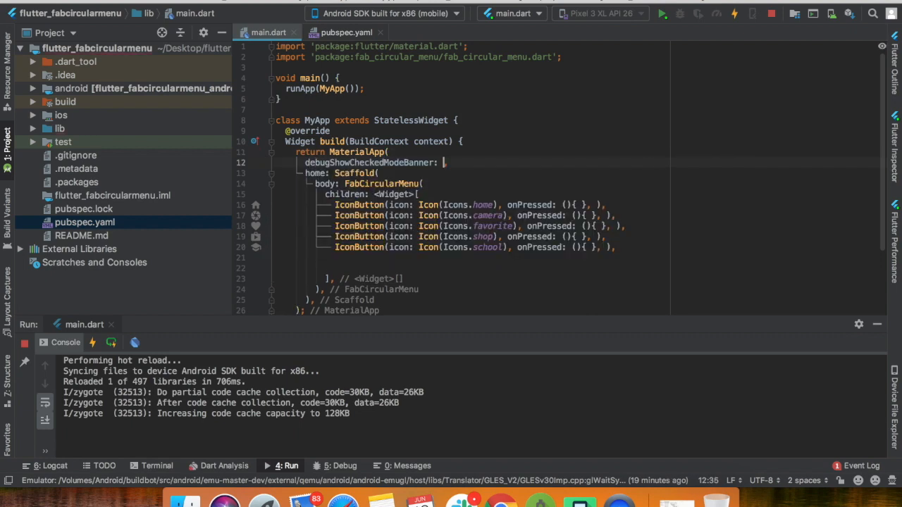
Step: Set debugShowCheckedModeBanner to false, wrap the menu in 8.0 padding, and reopen the menu
{"action": "type", "text": "false"}
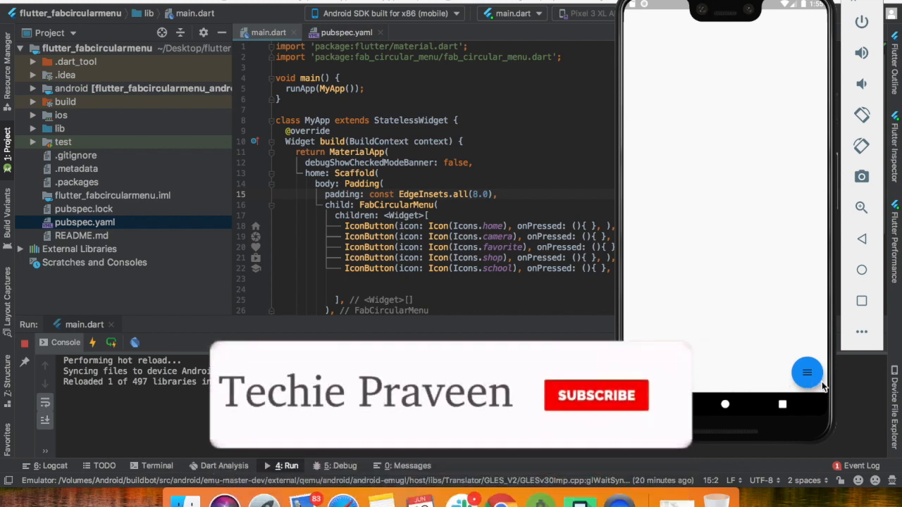
{"action": "left_click", "coordinate": [596, 396]}
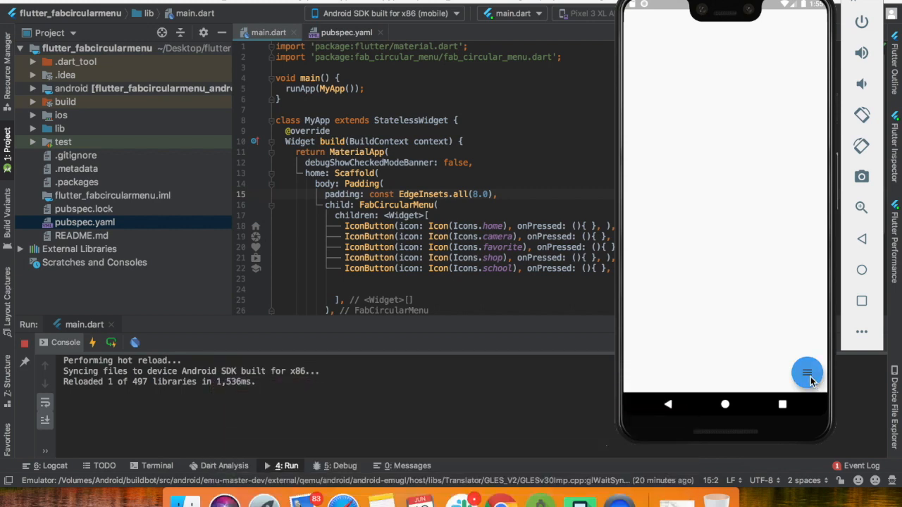
{"action": "left_click", "coordinate": [806, 372]}
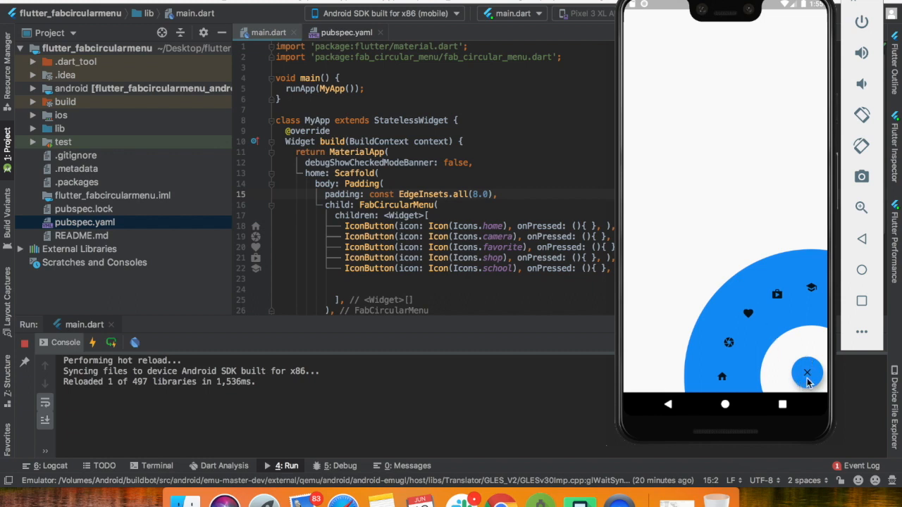
{"action": "mouse_move", "coordinate": [806, 377]}
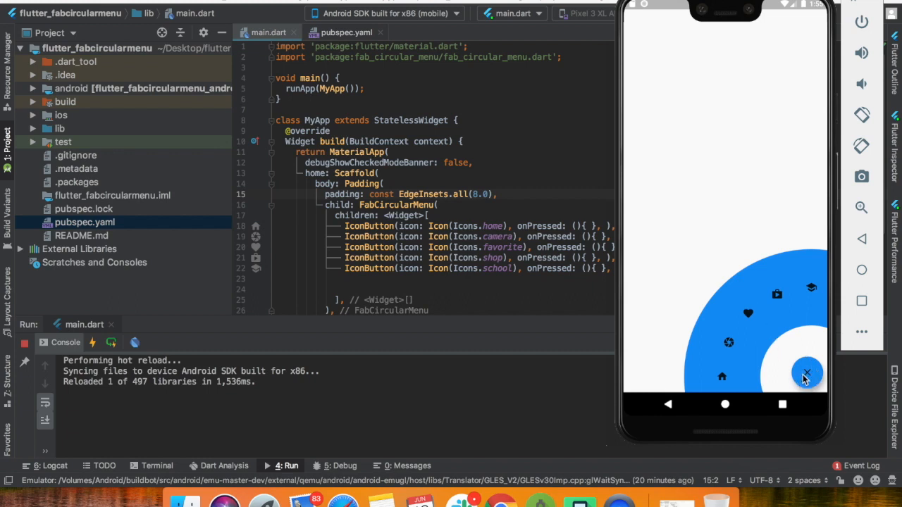
{"action": "mouse_move", "coordinate": [768, 284]}
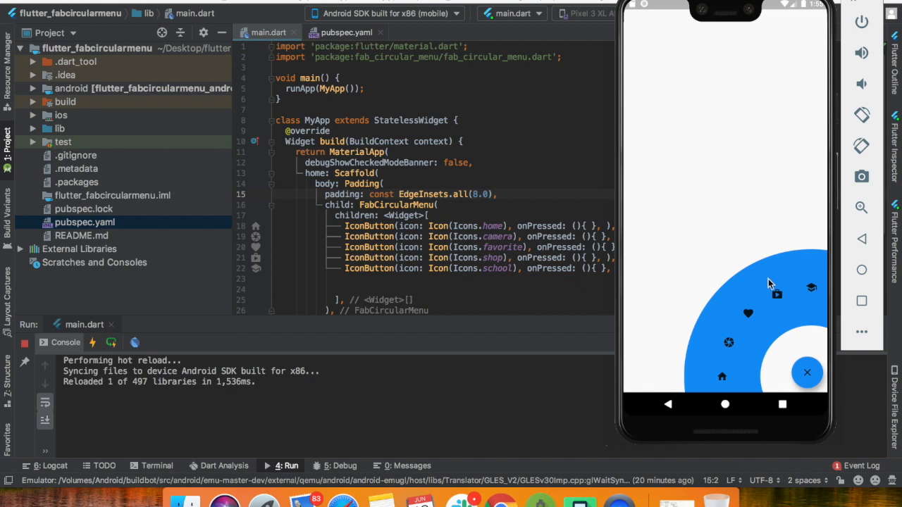
{"action": "mouse_move", "coordinate": [747, 307]}
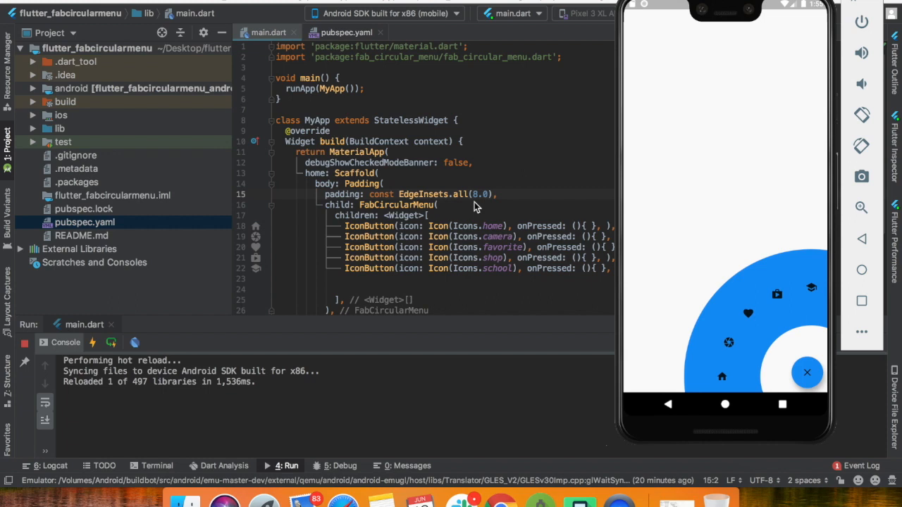
{"action": "mouse_move", "coordinate": [479, 206]}
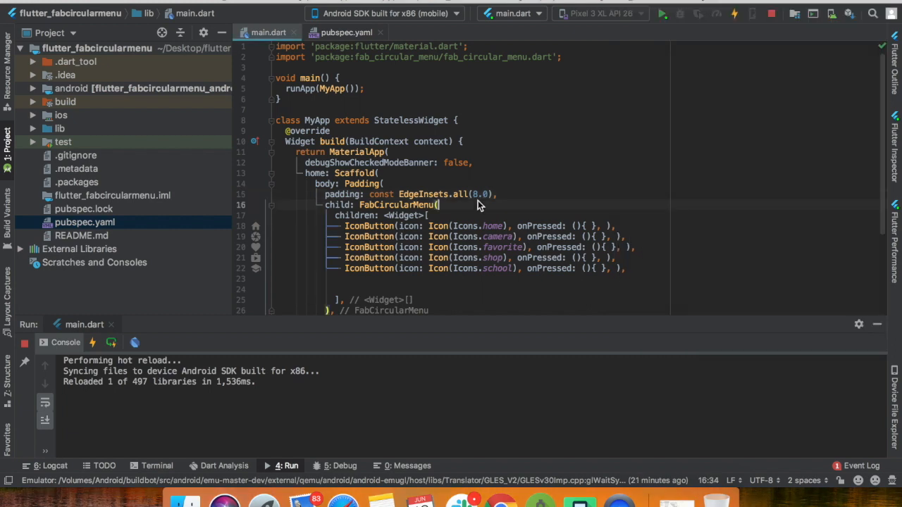
Step: Set fabColor to Colors.blueGrey, hot reload, and toggle the menu in the emulator
{"action": "type", "text": "fabColor:"}
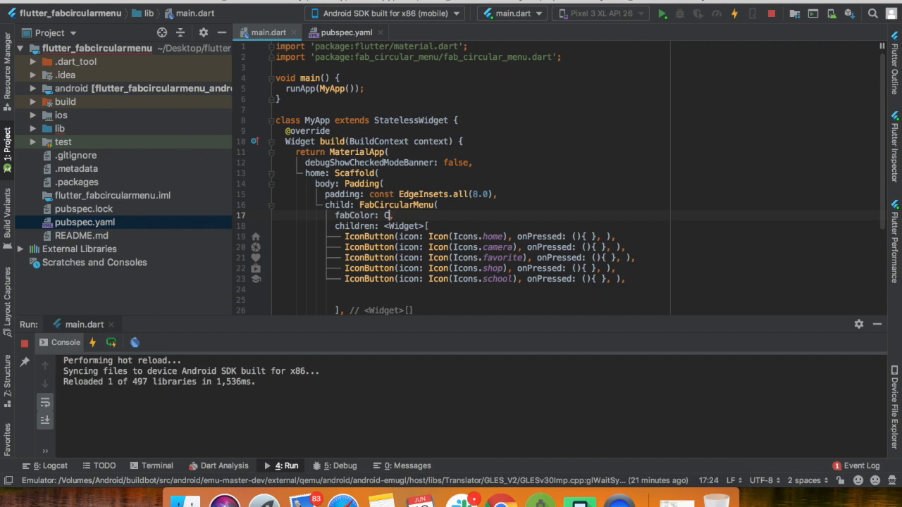
{"action": "type", "text": "Colors"}
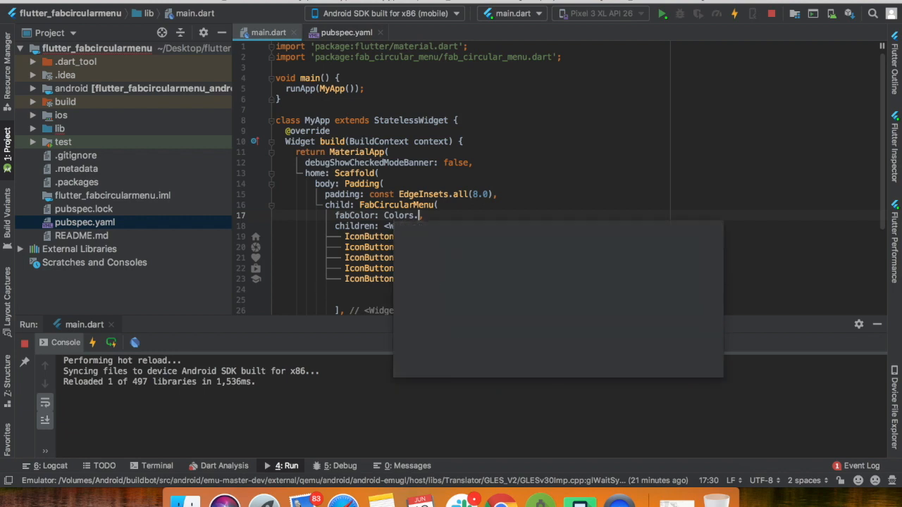
{"action": "type", "text": "."}
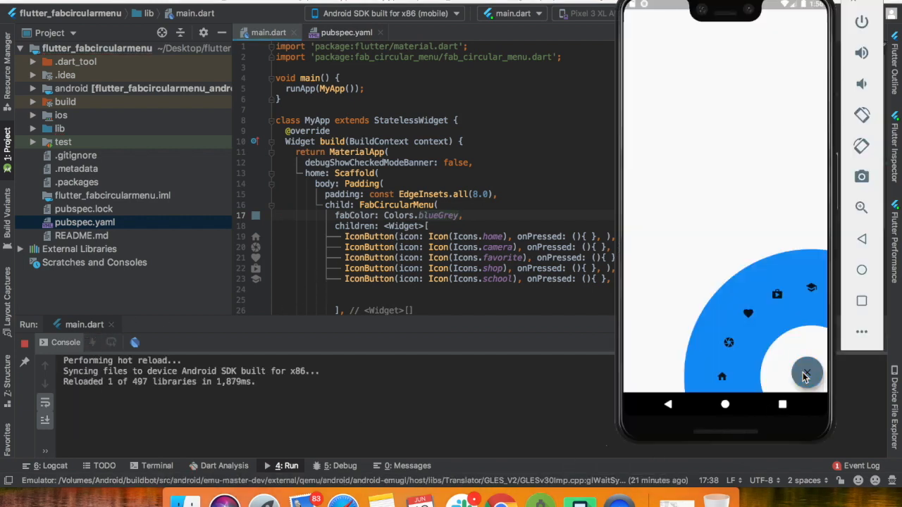
{"action": "left_click", "coordinate": [806, 373]}
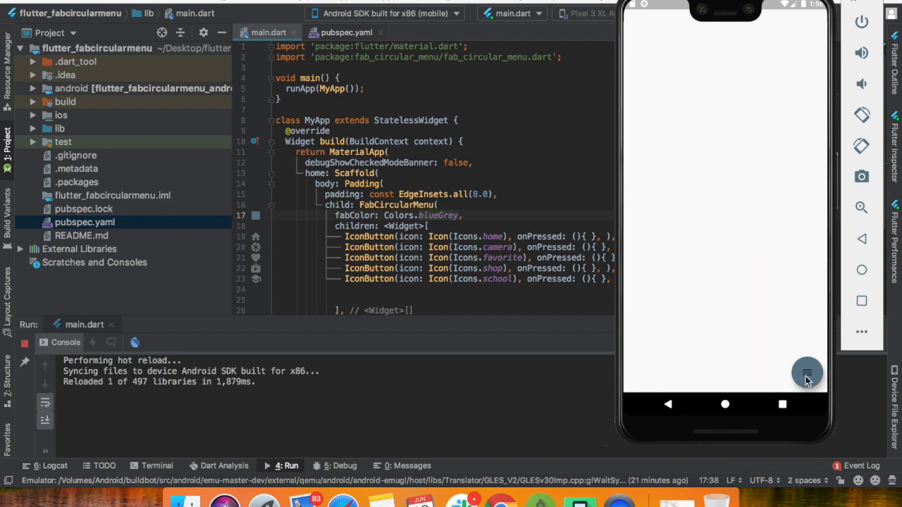
{"action": "left_click", "coordinate": [806, 372]}
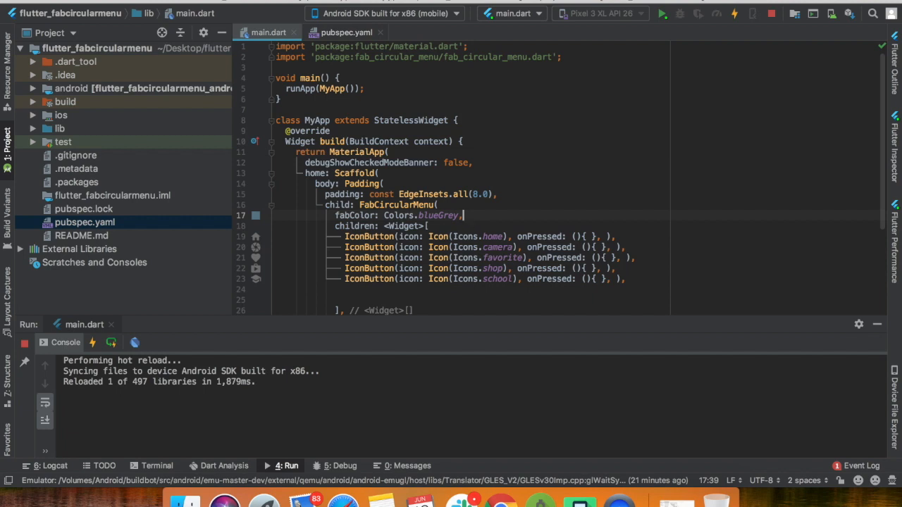
{"action": "type", "text": "ri"}
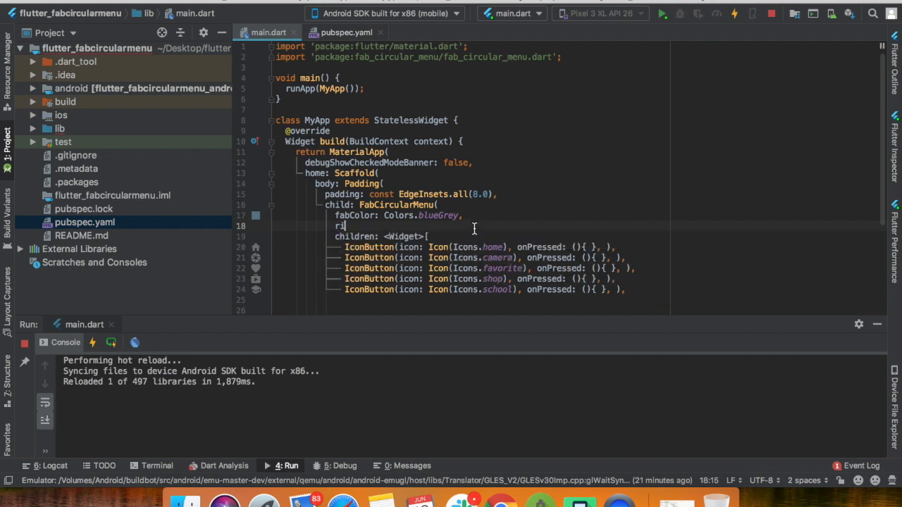
Step: Delete the partly typed property below FabCircularMenu and collapse the app's circular menu
{"action": "key", "text": "BackSpace"}
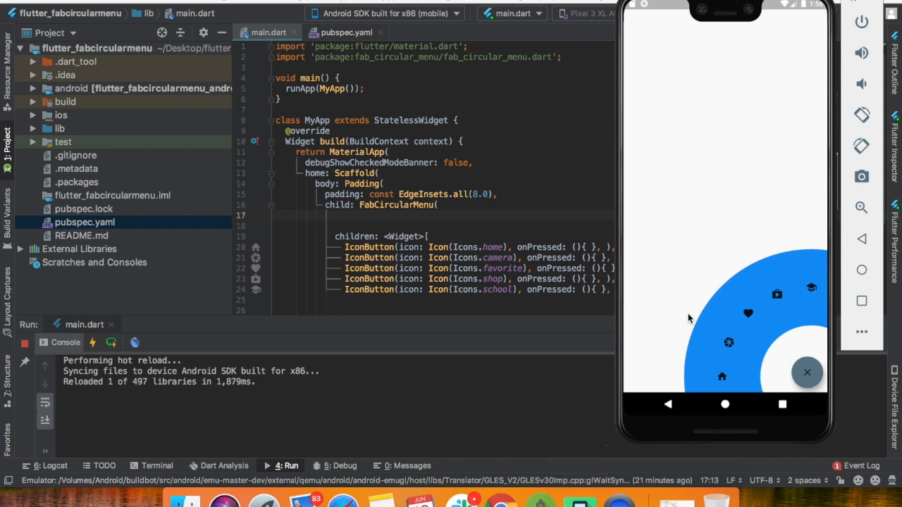
{"action": "left_click", "coordinate": [807, 372]}
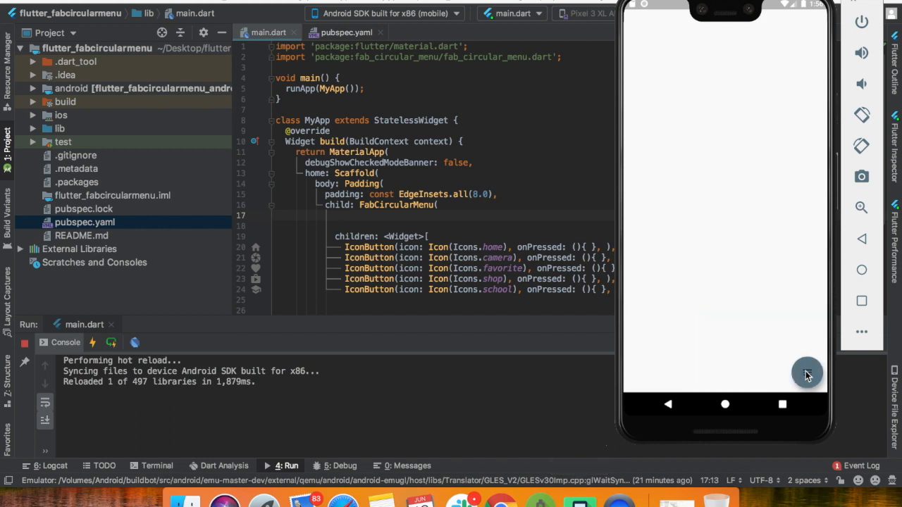